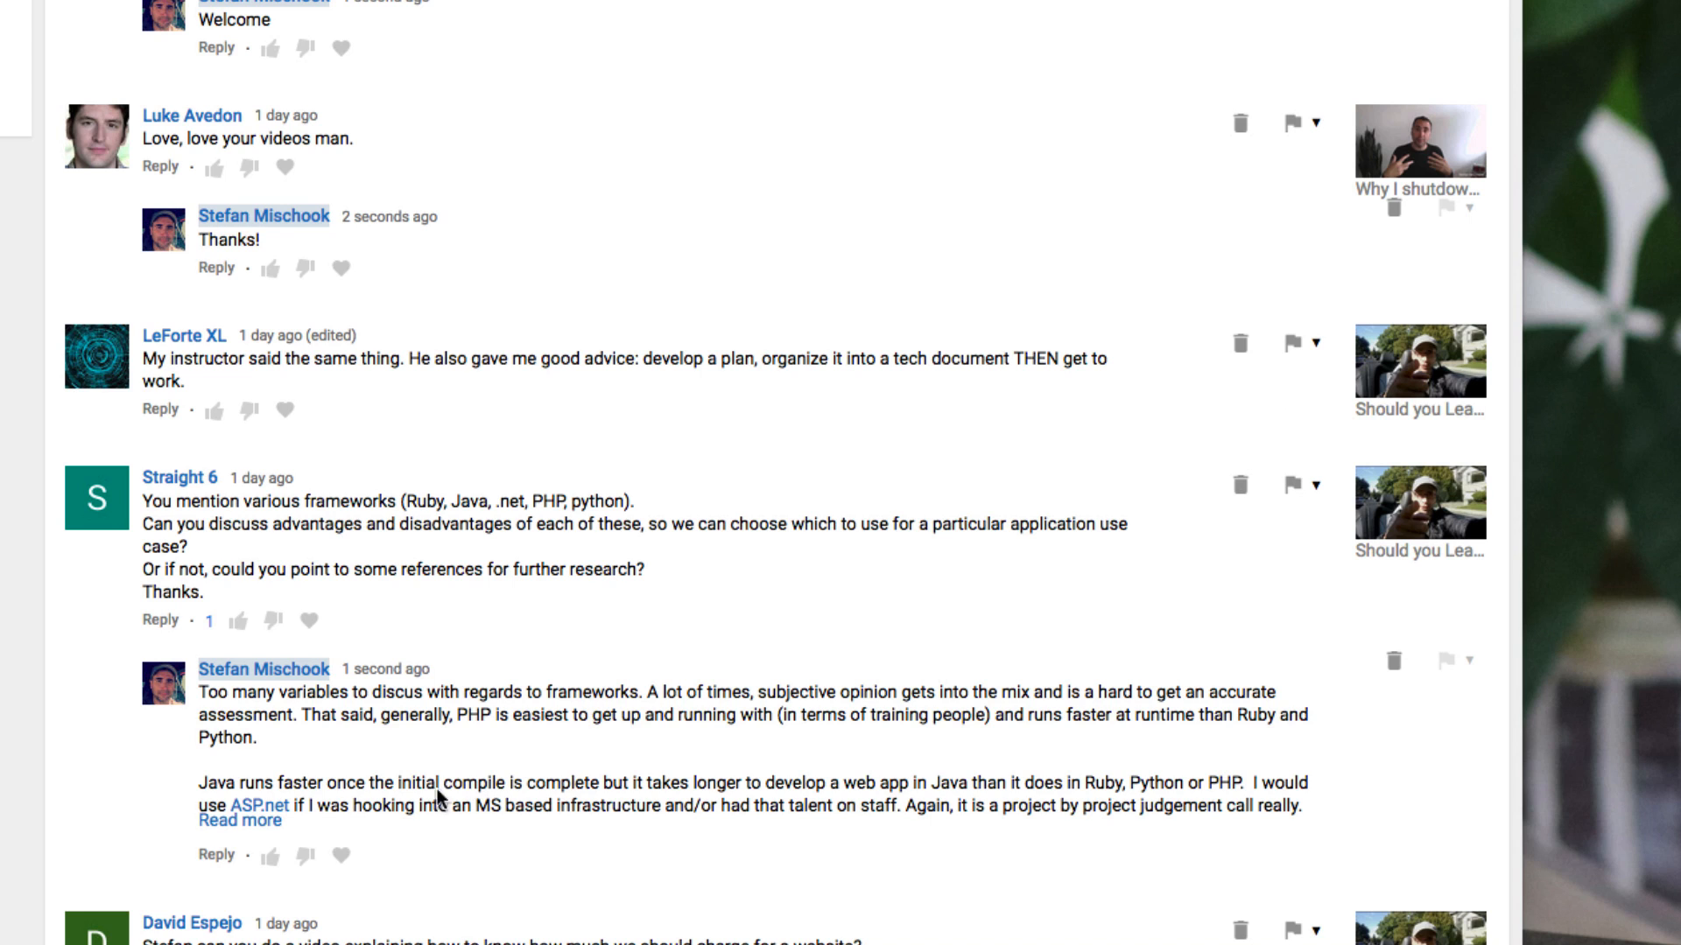
Step: Expand the truncated reply comparing PHP, Java, Ruby, Python and ASP.net via 'Read more'
click(240, 819)
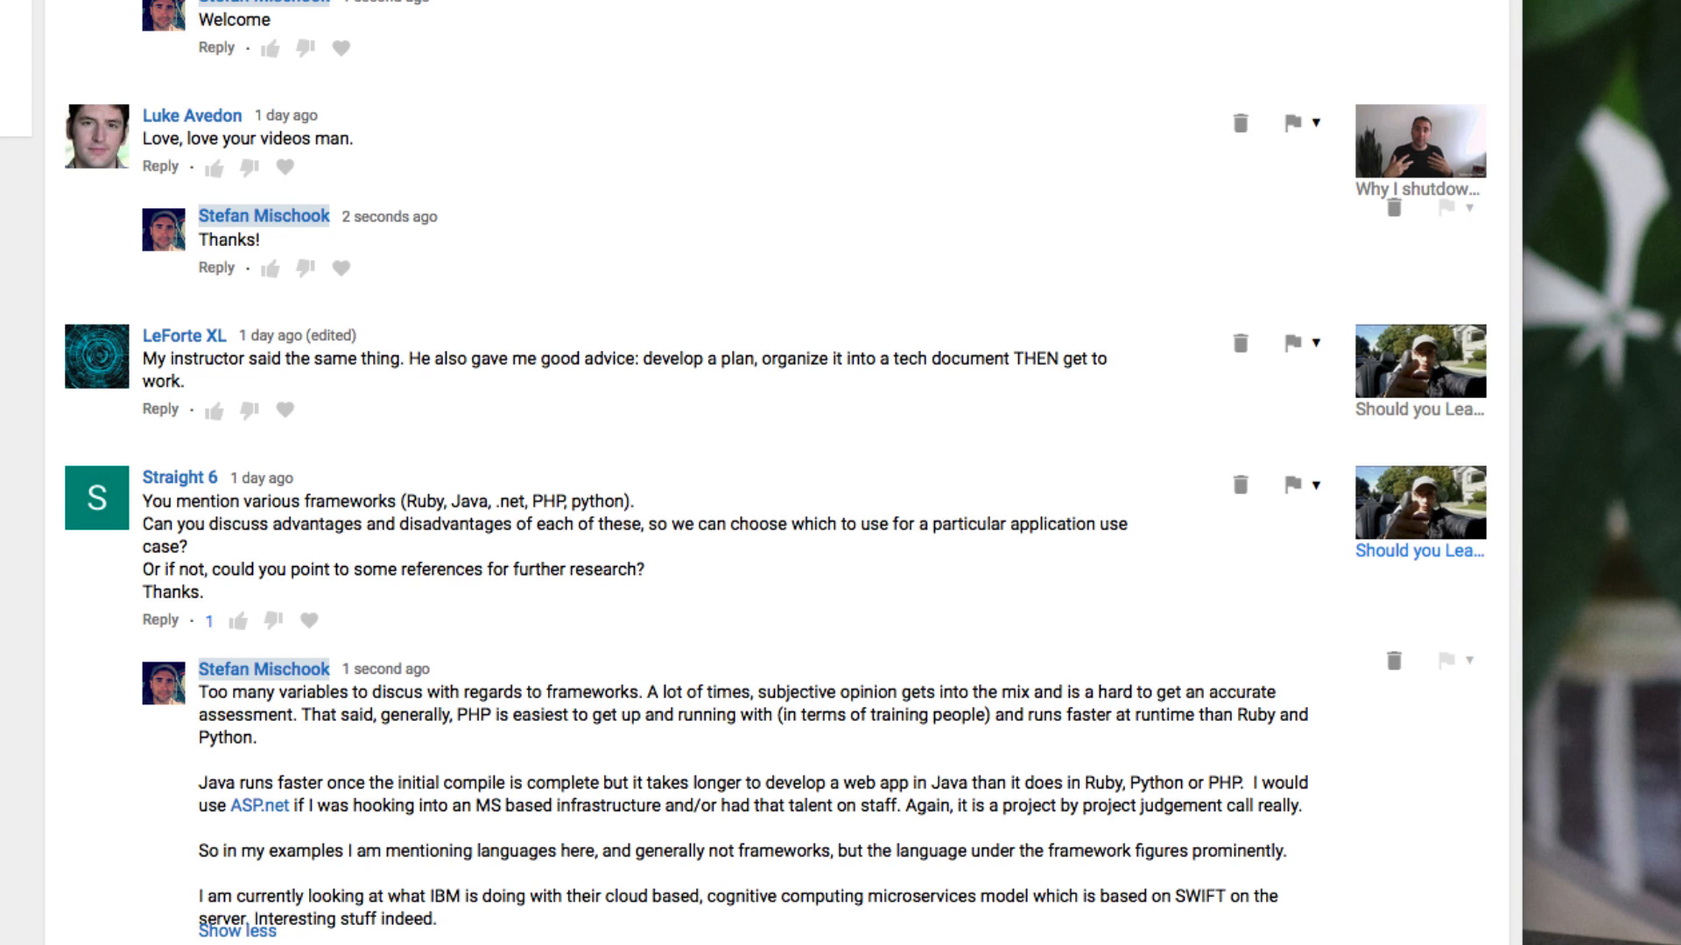
scroll(down, 3)
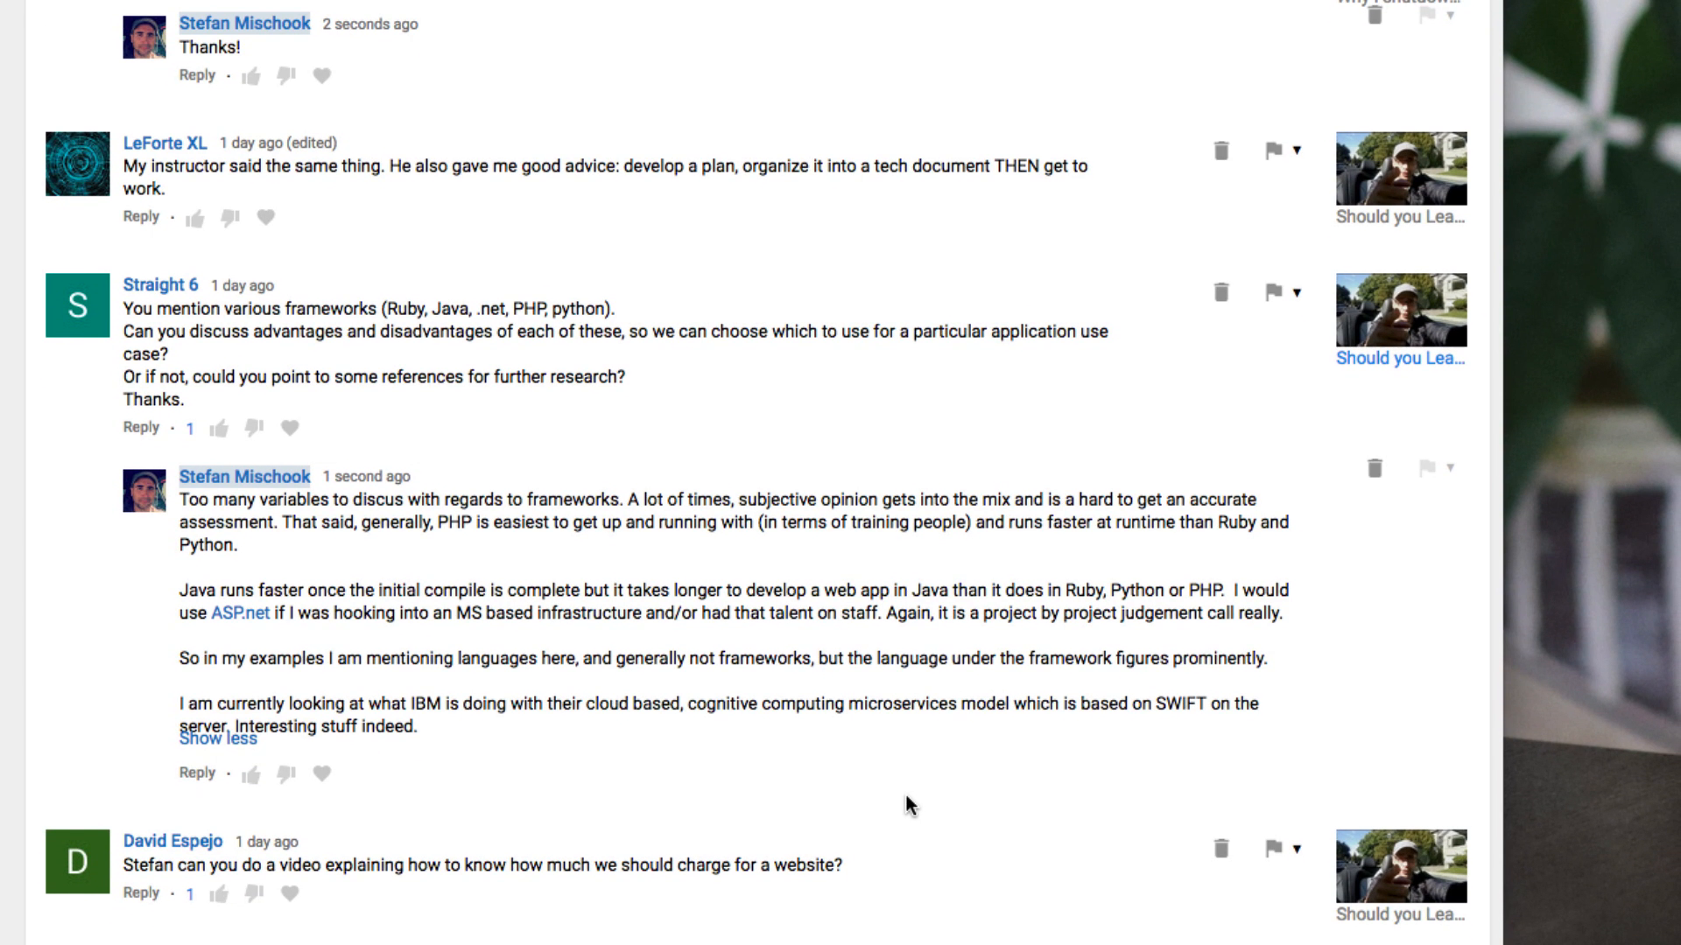